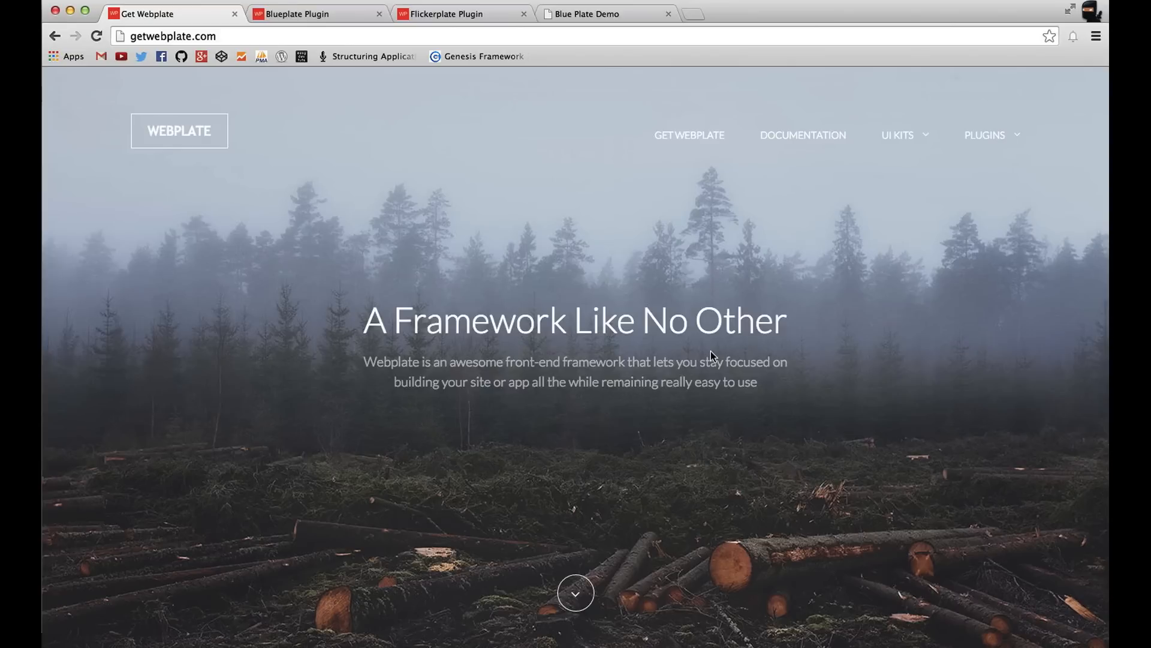
pyautogui.moveTo(785, 463)
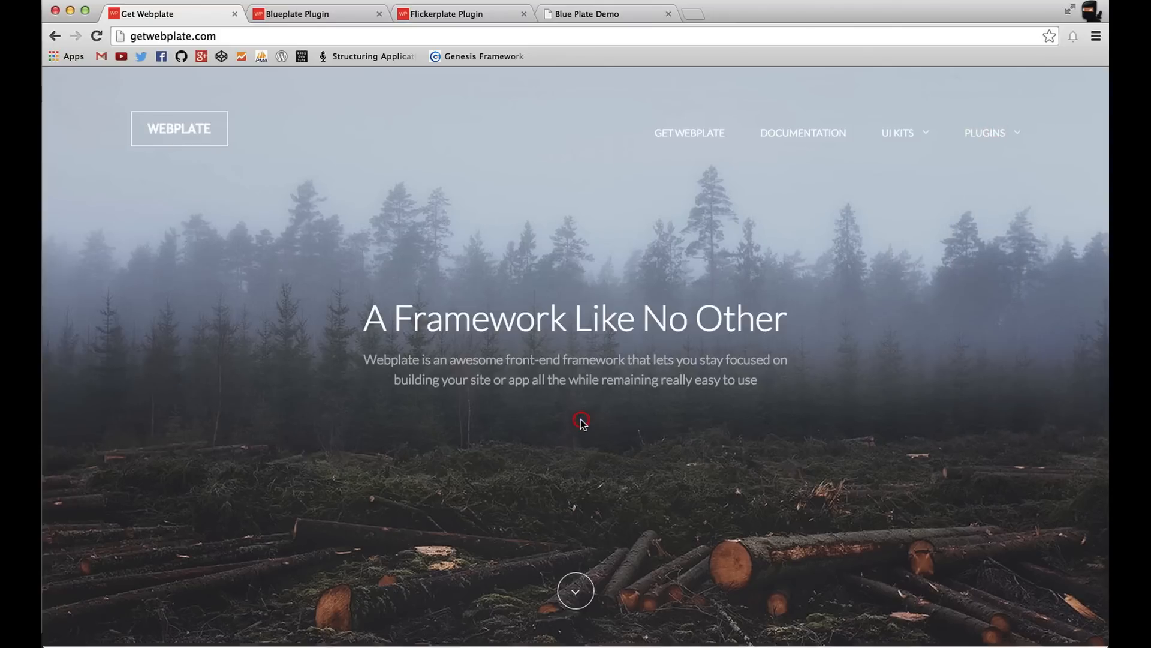
# Open the Blueplate plugin tab and scroll to the Getting Started Span 2 example row
pyautogui.scroll(-3)
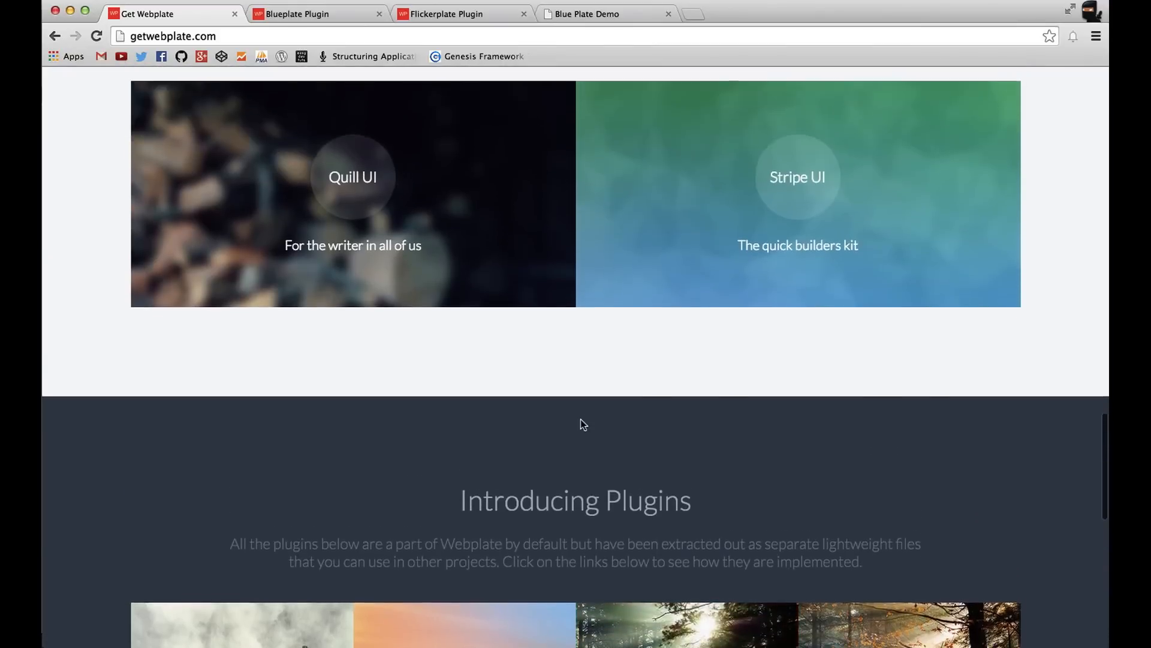
pyautogui.scroll(3)
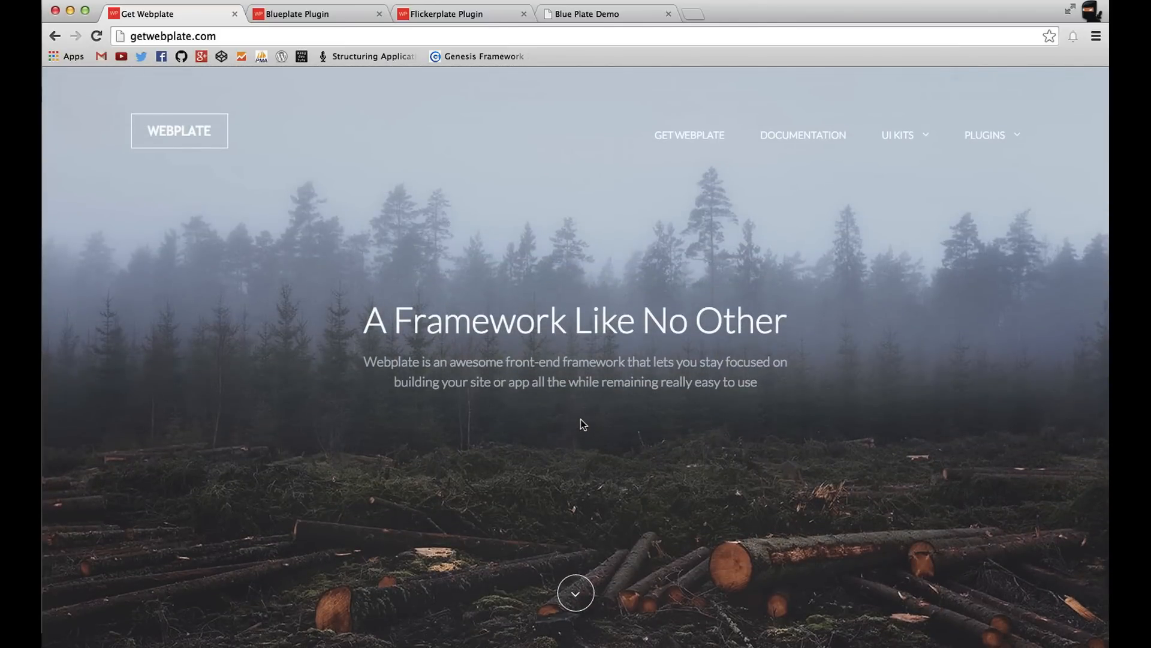
pyautogui.click(308, 14)
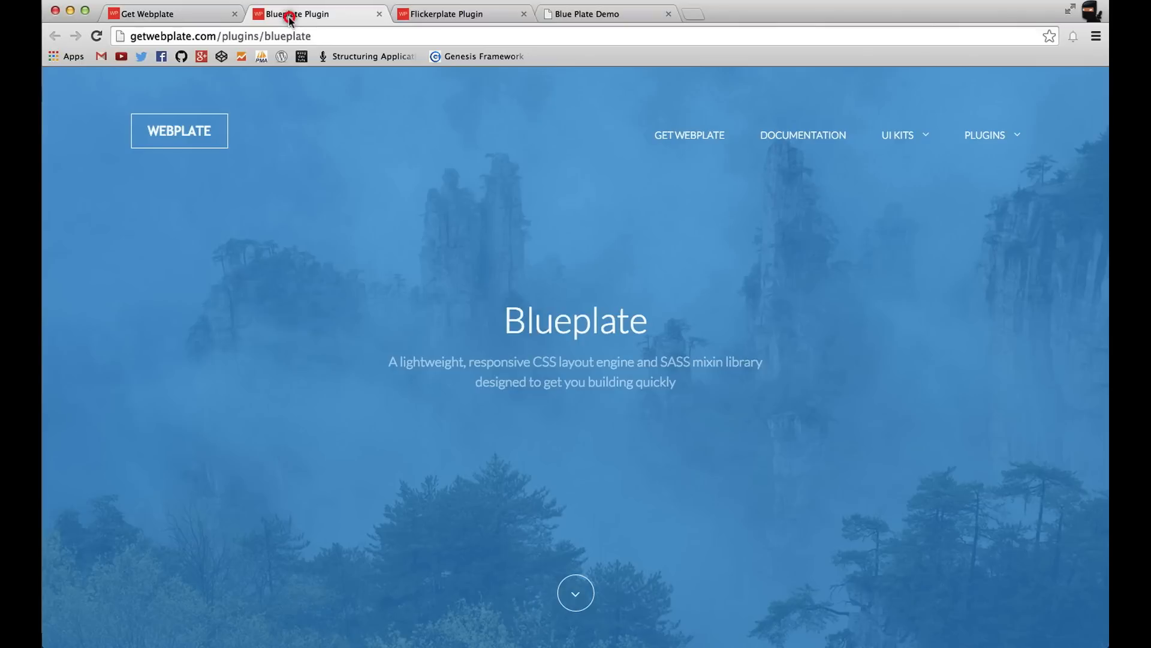
pyautogui.moveTo(346, 338)
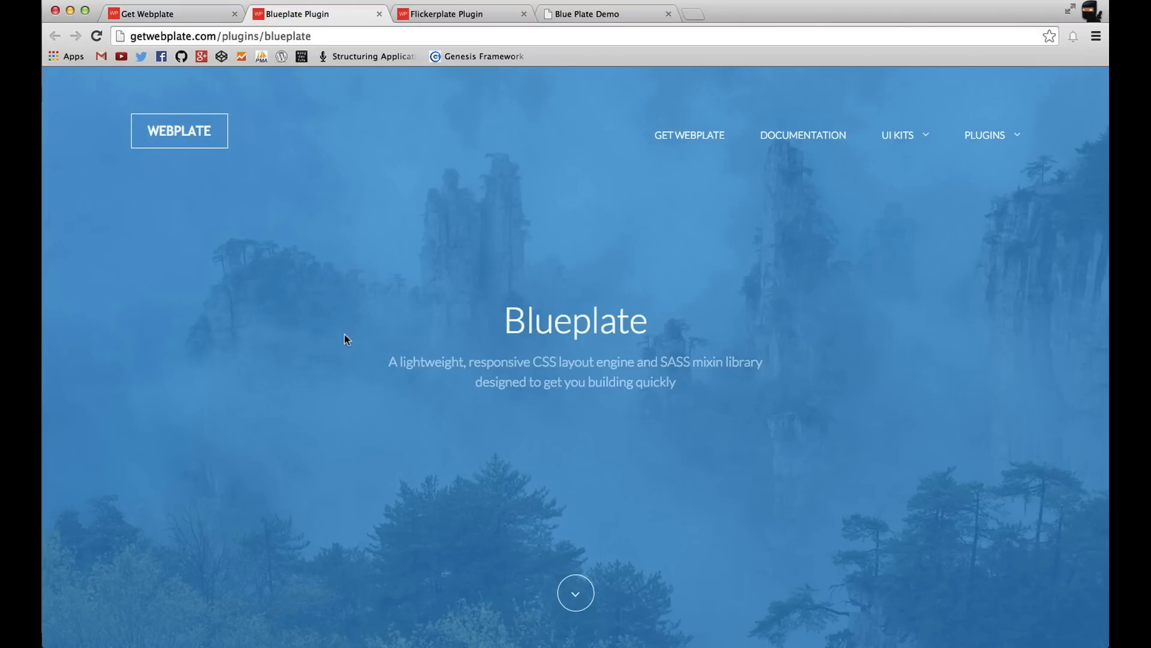
pyautogui.scroll(-3)
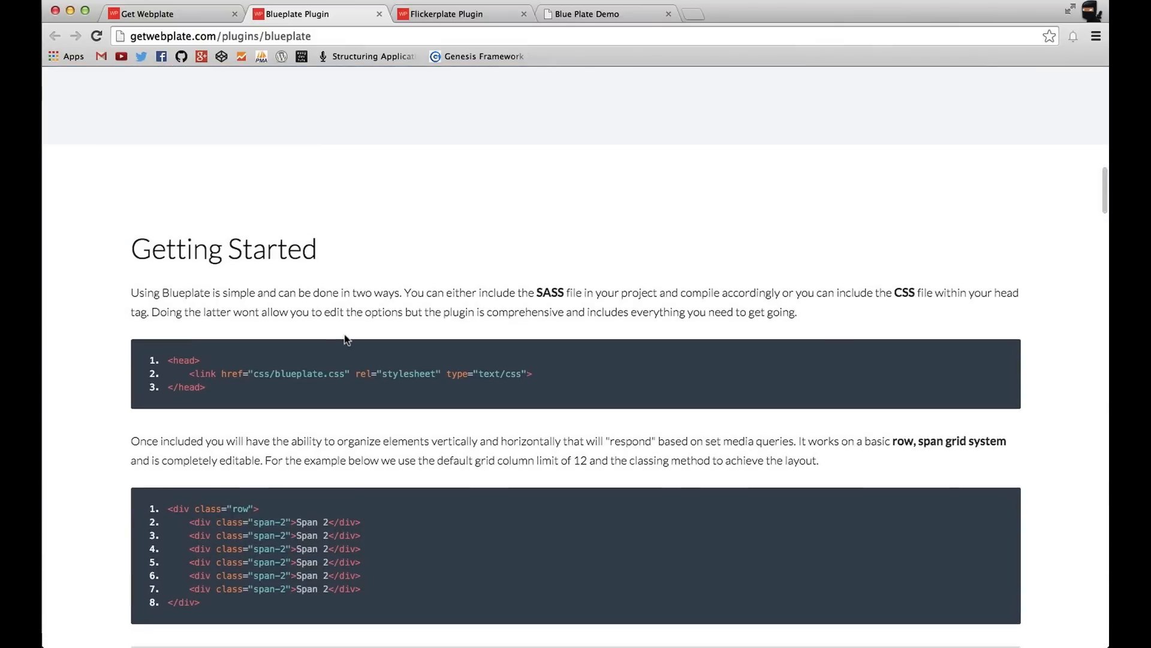
pyautogui.scroll(-3)
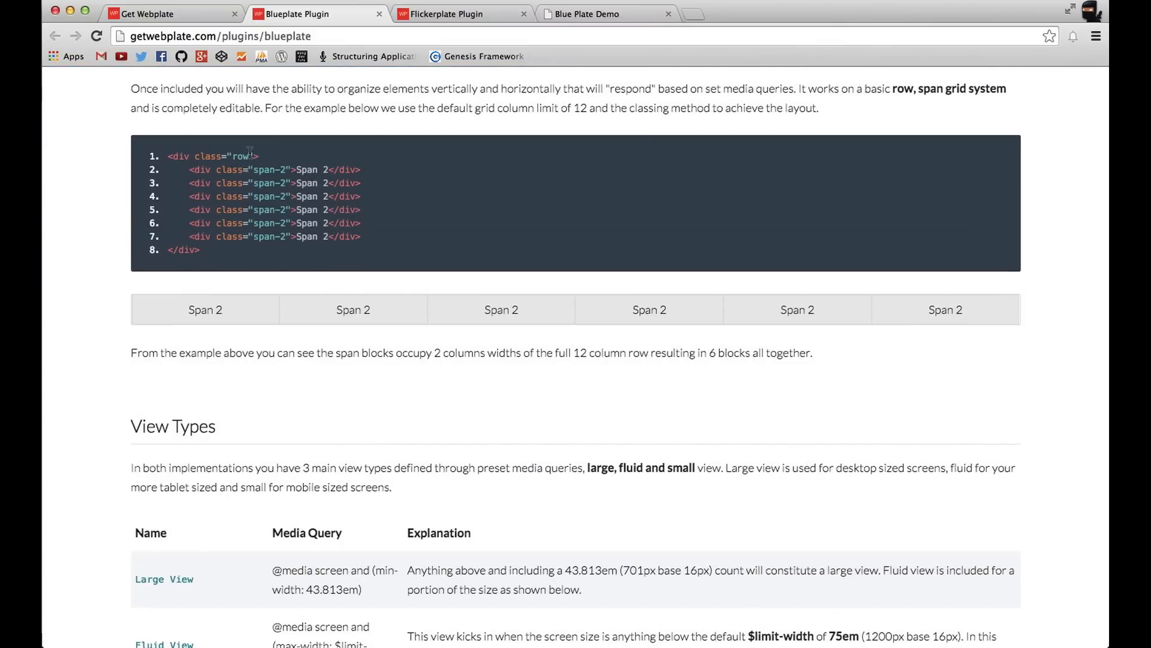
pyautogui.moveTo(503, 612)
pyautogui.write('webplate.dev/')
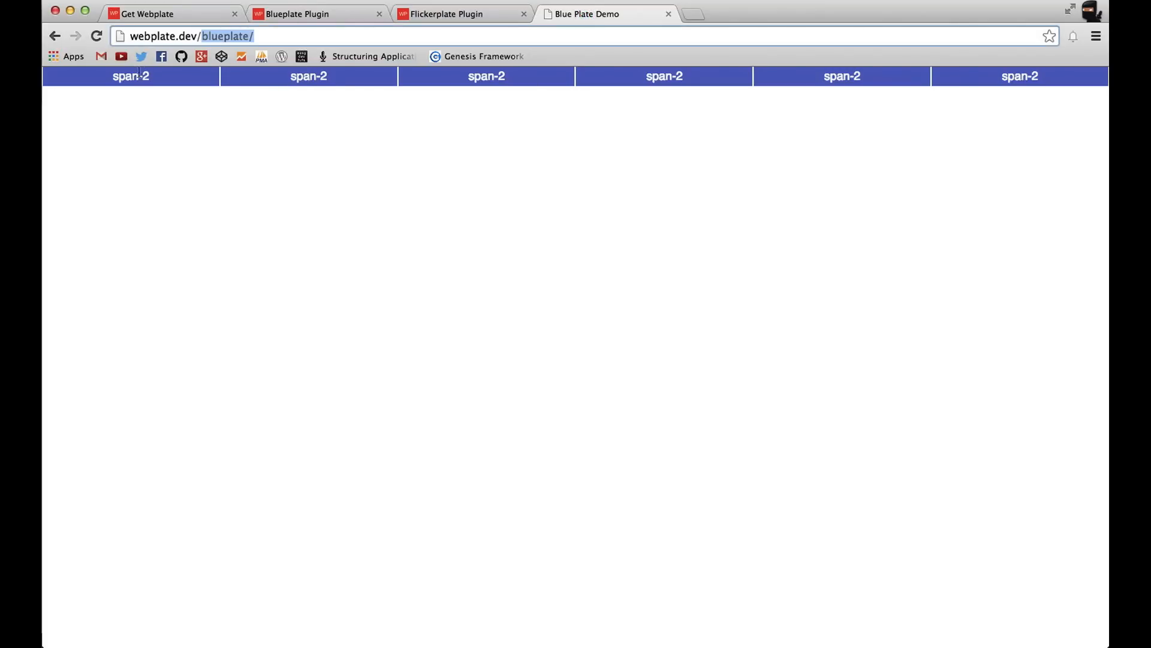
# Click into the Blue Plate Demo page at webplate.dev/blueplate showing six span-2 blocks
pyautogui.click(681, 286)
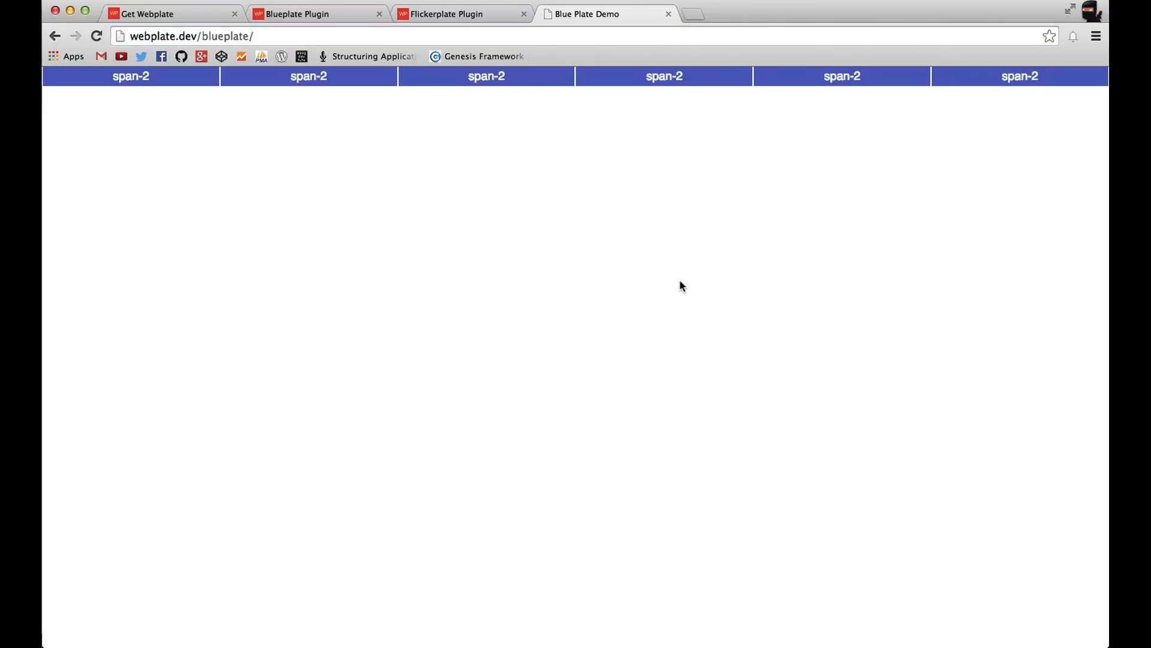